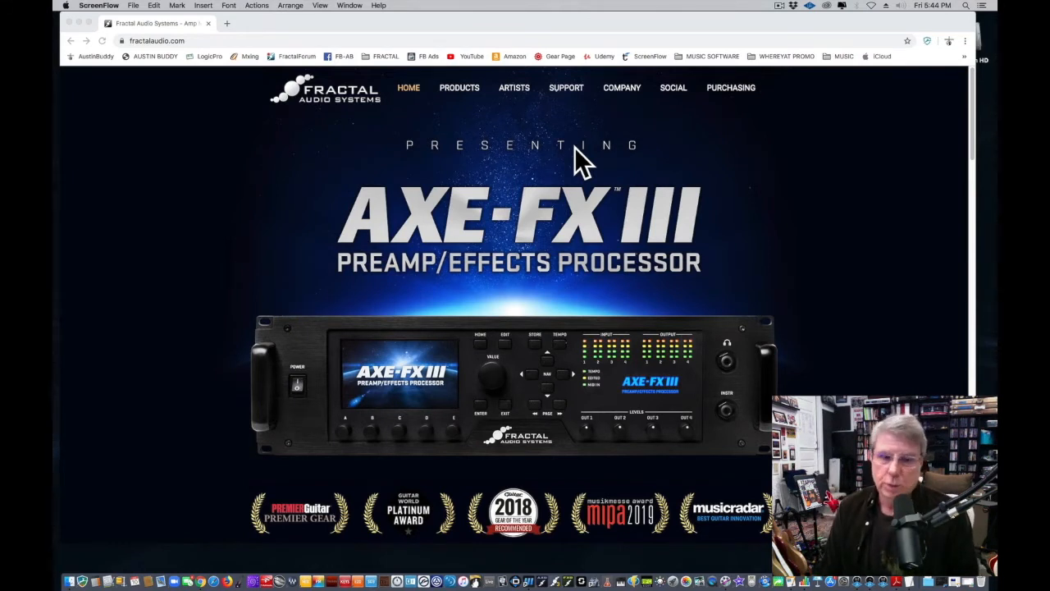
mouse_move(520, 98)
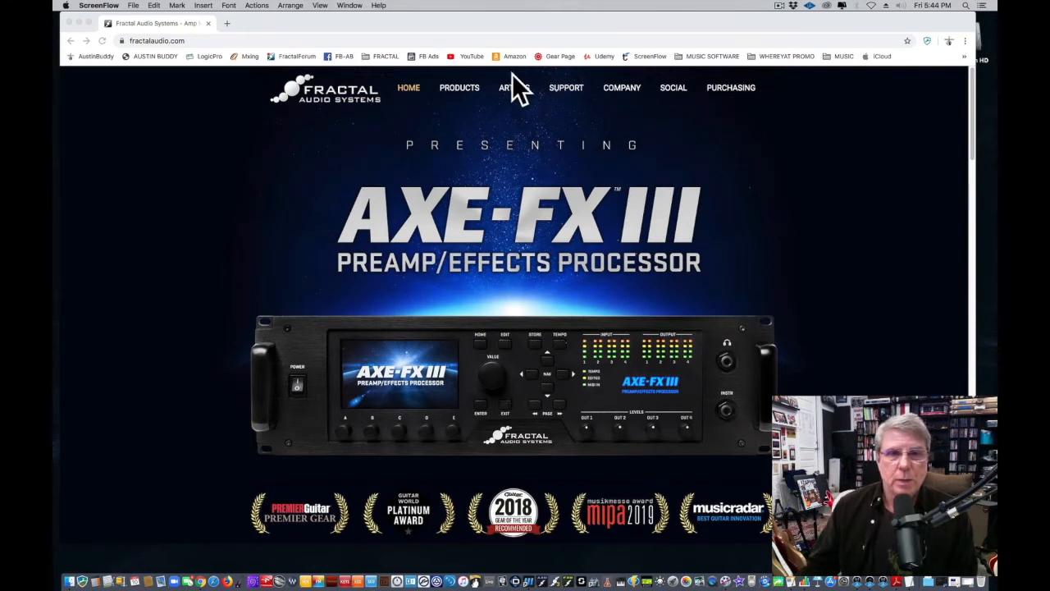
mouse_move(337, 123)
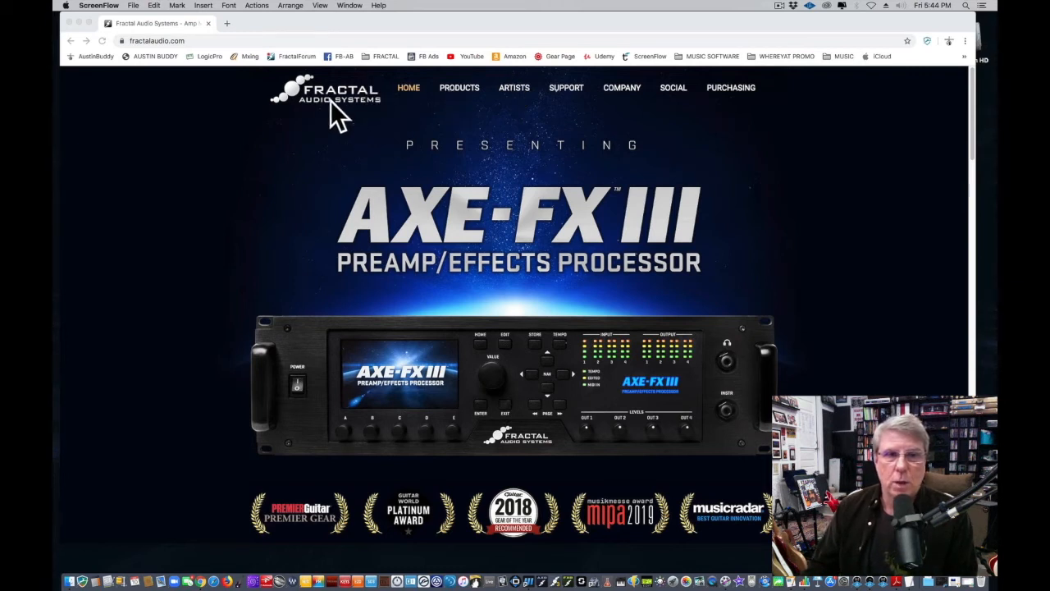
mouse_move(189, 65)
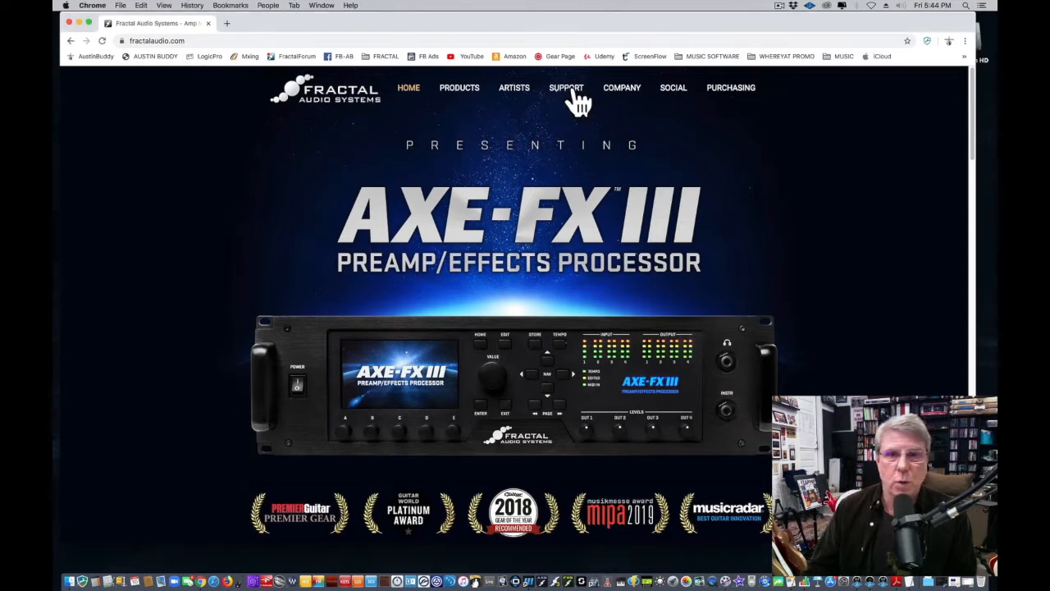
Navigate via Support > Editors to the Axe-Edit III page on fractalaudio.com
click(565, 88)
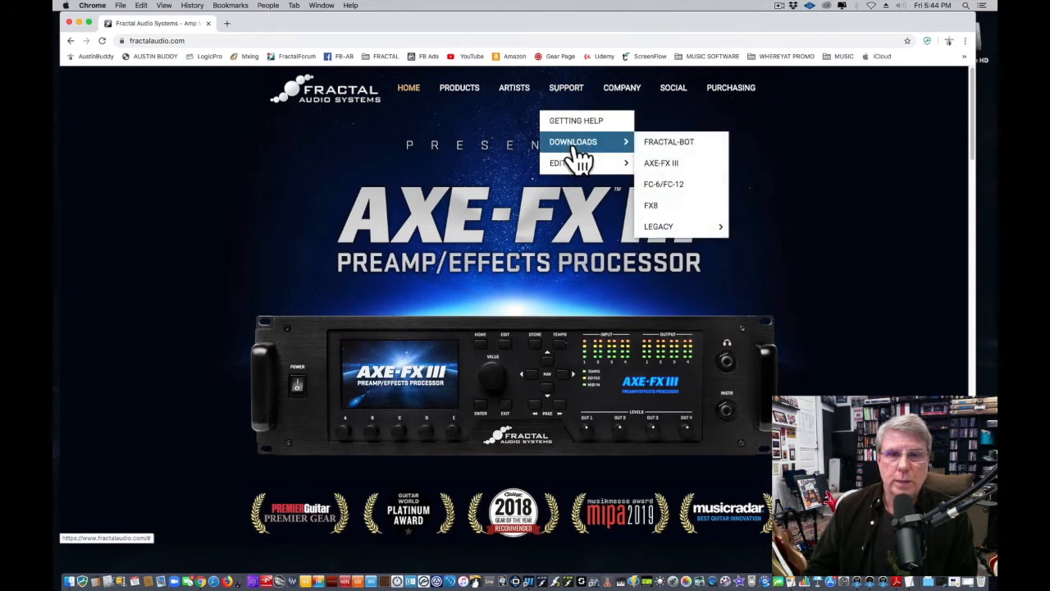
mouse_move(575, 163)
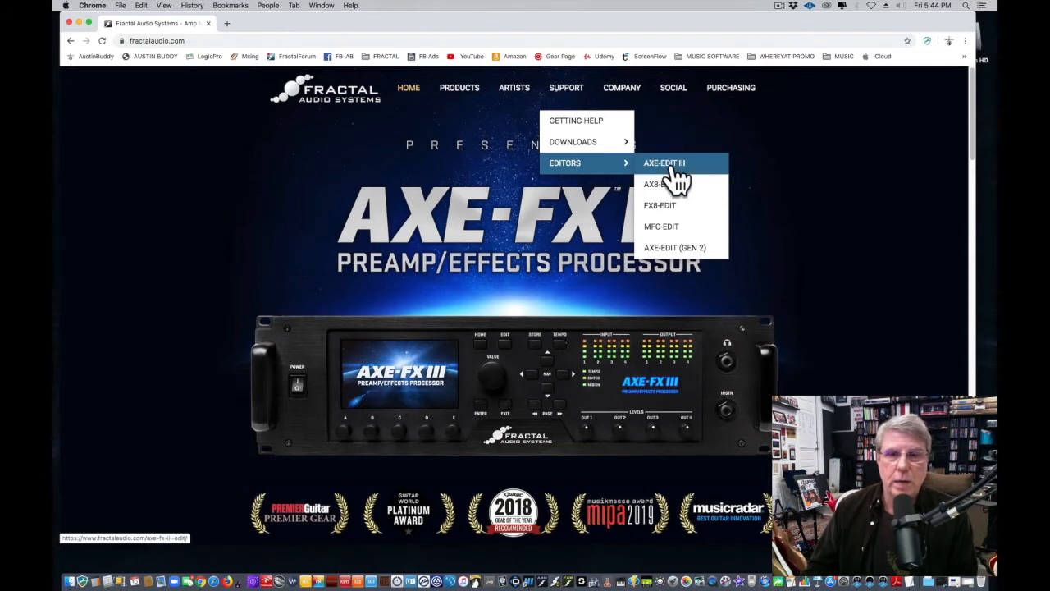
click(670, 163)
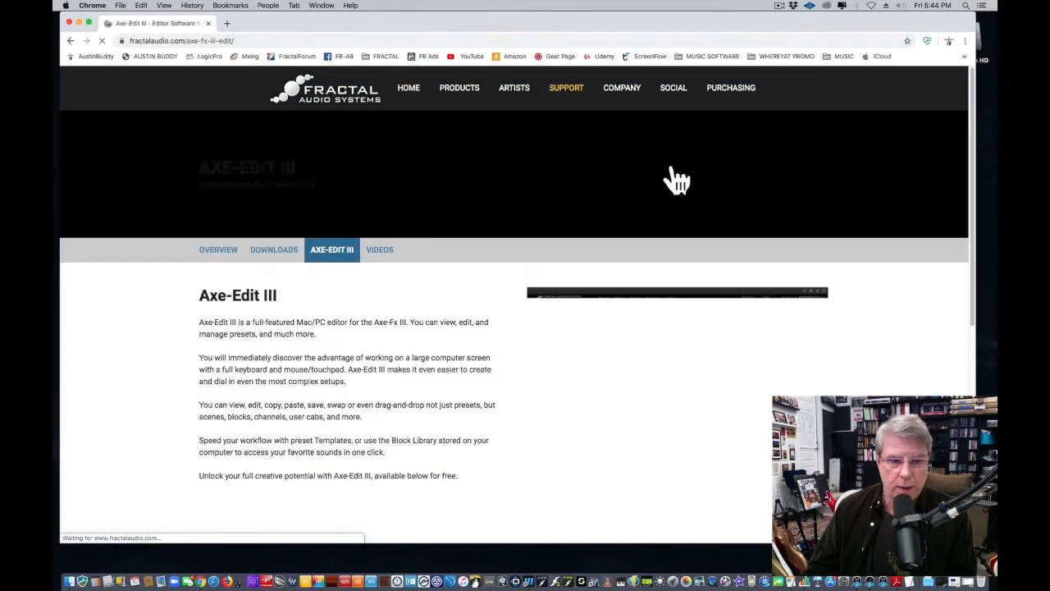
Review the Axe-Edit III 1.04.00 downloads for Mac OS X and Windows
scroll(down, 3)
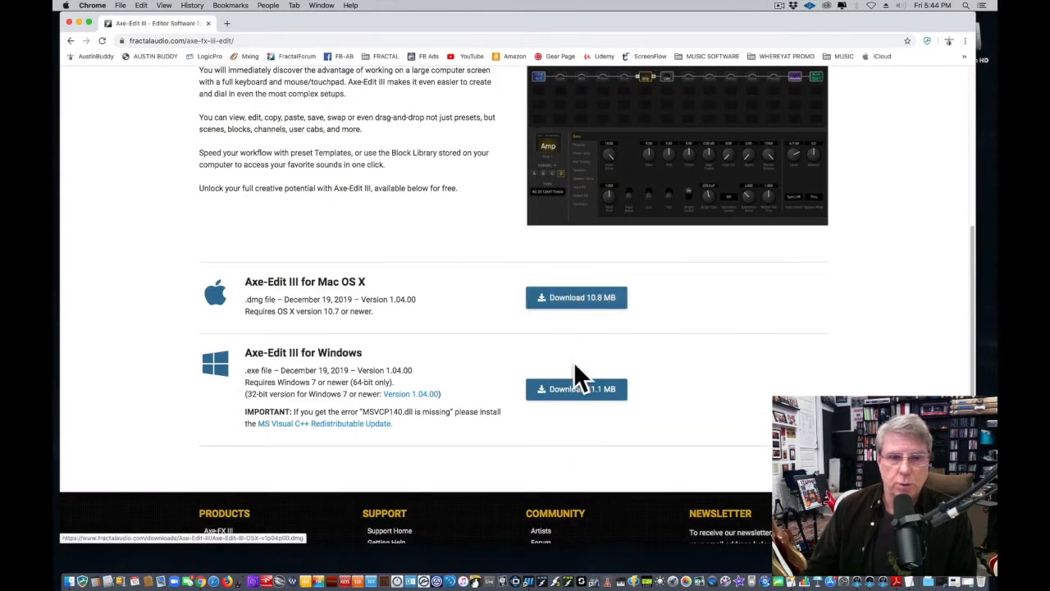
mouse_move(583, 309)
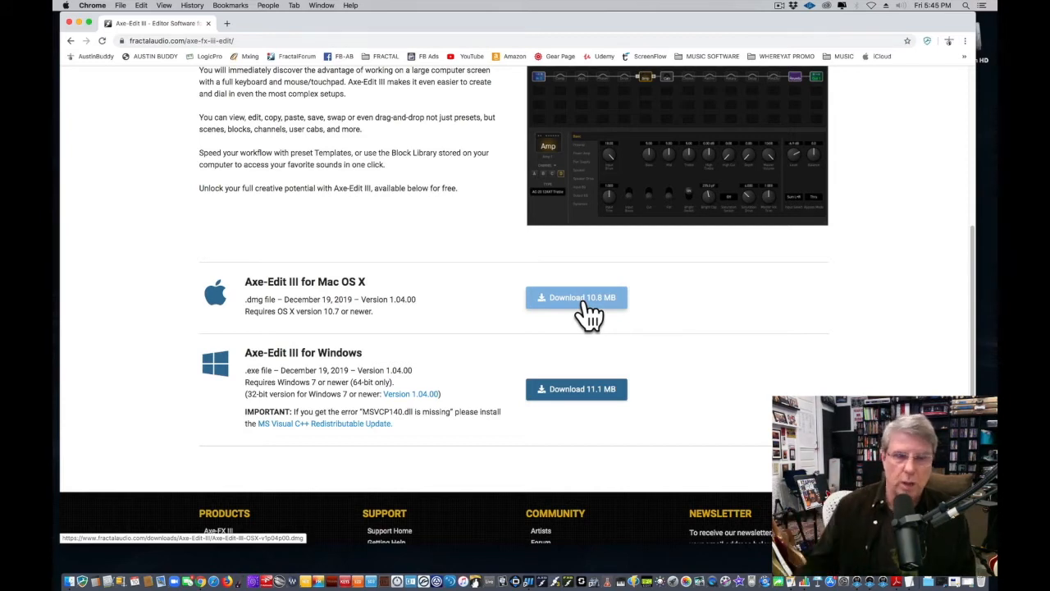
mouse_move(309, 315)
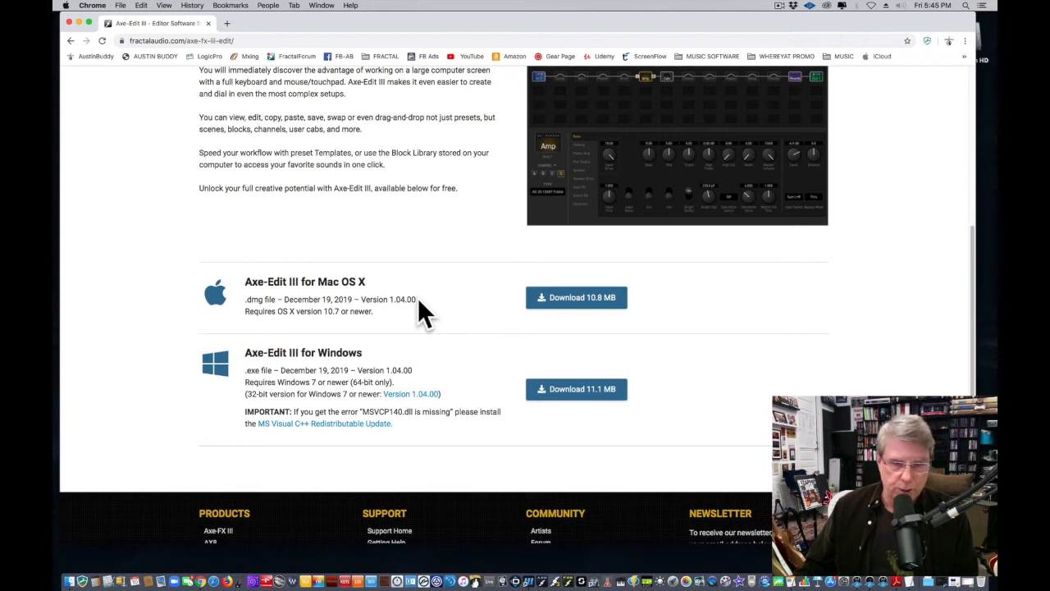
scroll(up, 3)
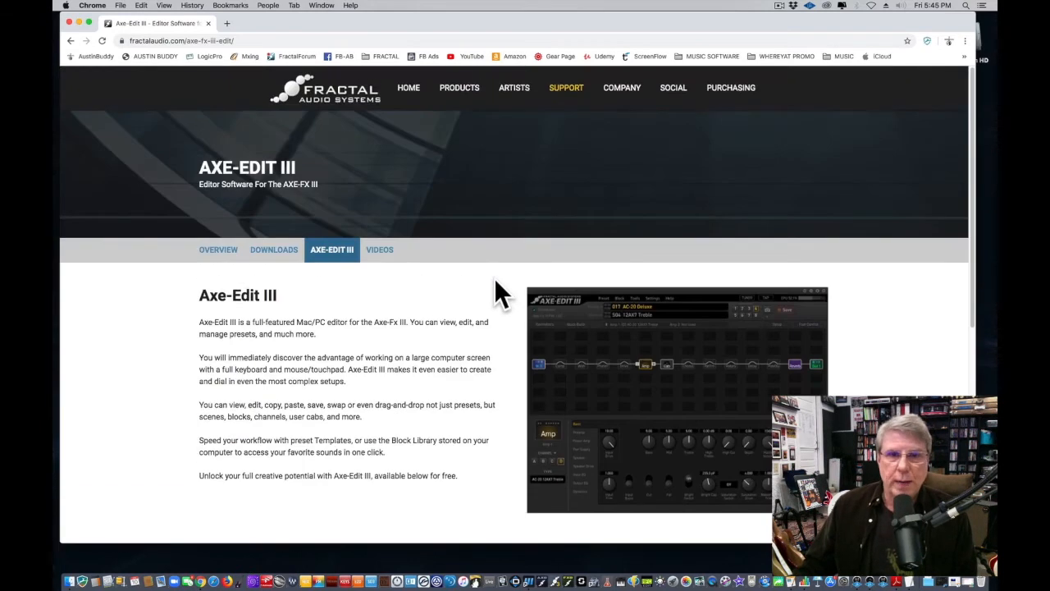
Navigate via Support > Downloads to the Axe-Fx III downloads page
click(566, 89)
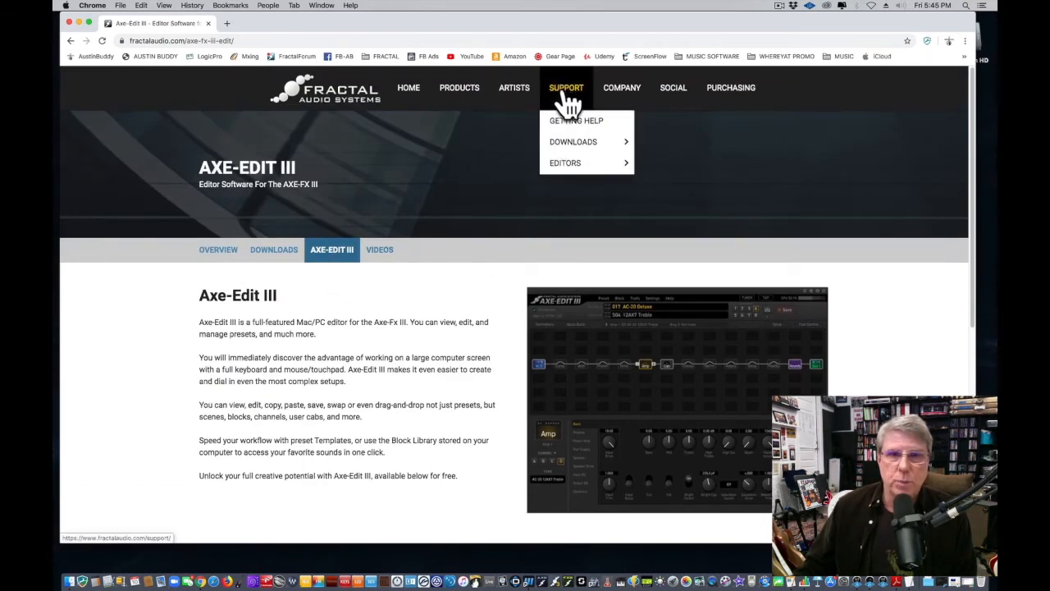
mouse_move(564, 163)
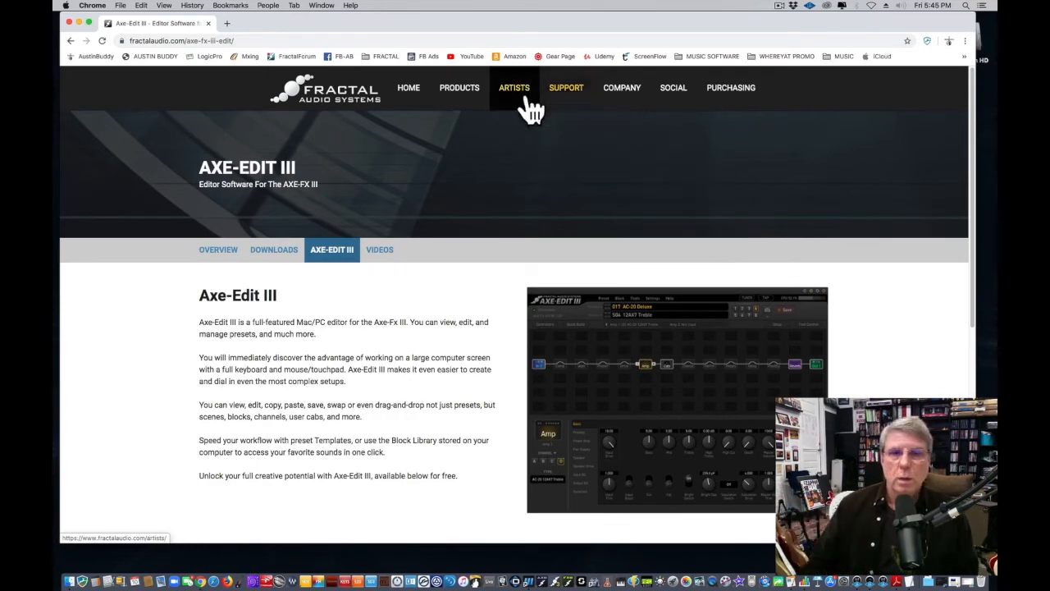
click(566, 89)
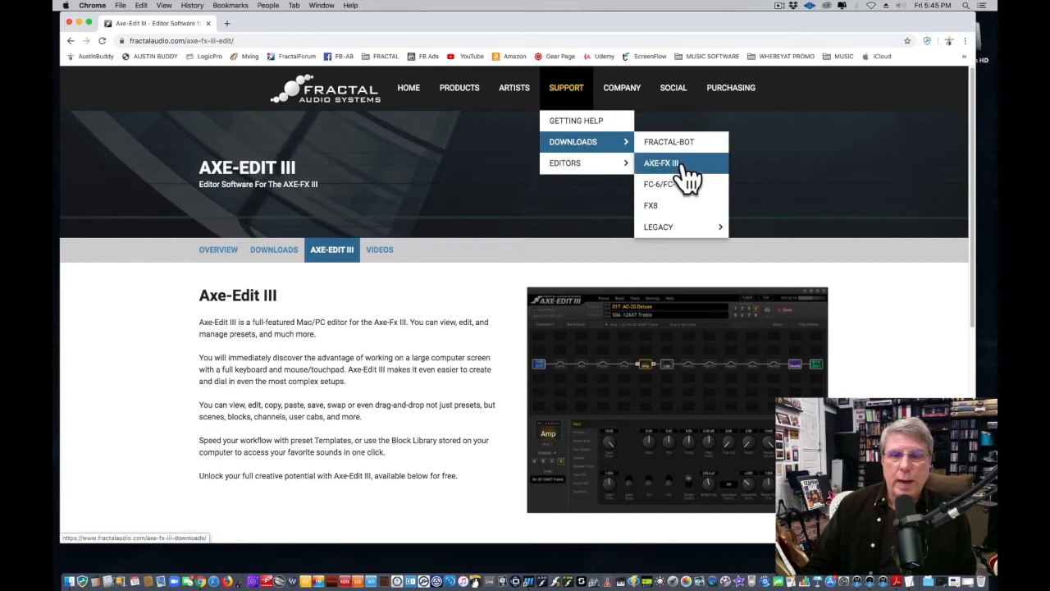
click(659, 163)
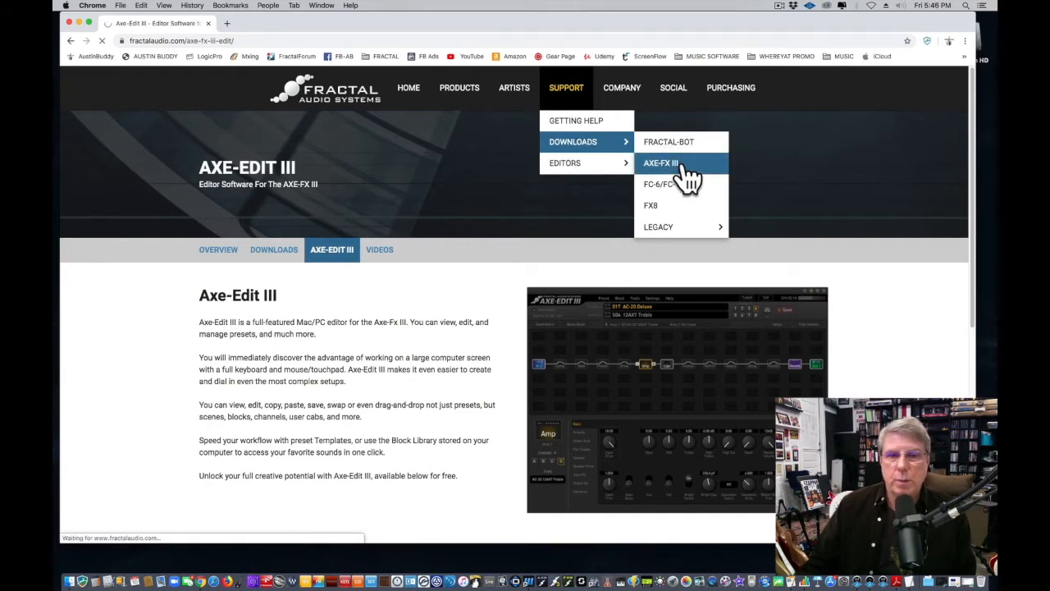
click(659, 162)
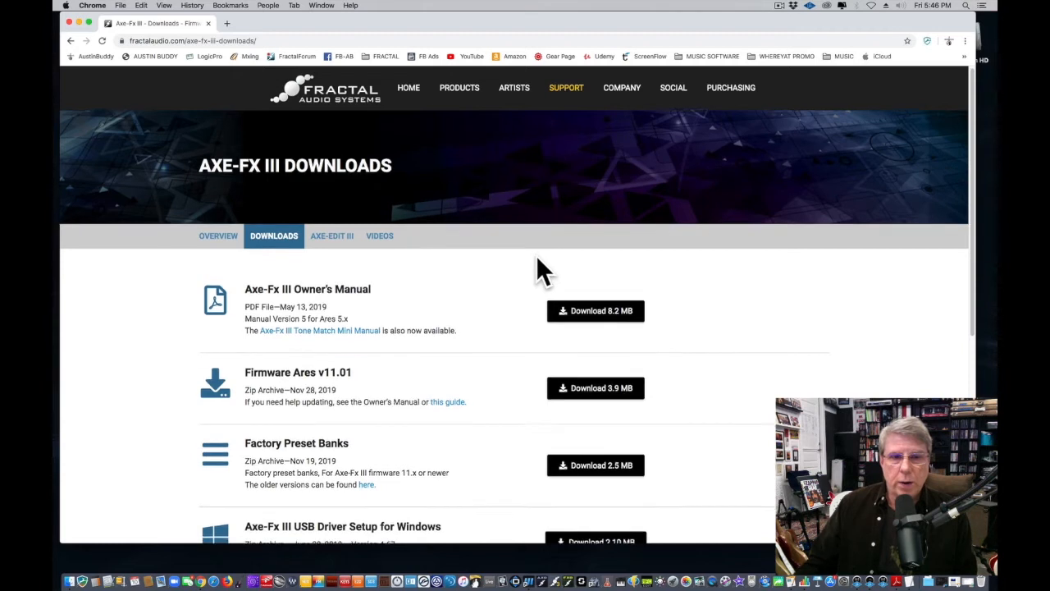
Locate the Firmware Ares v11.01 entry among the Axe-Fx III downloads
scroll(down, 3)
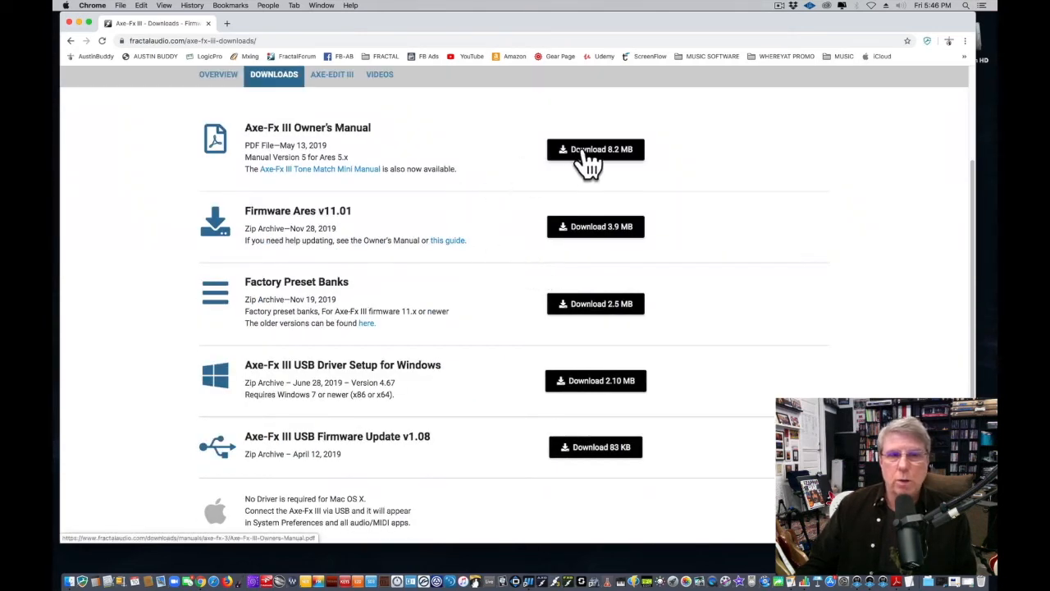
mouse_move(568, 226)
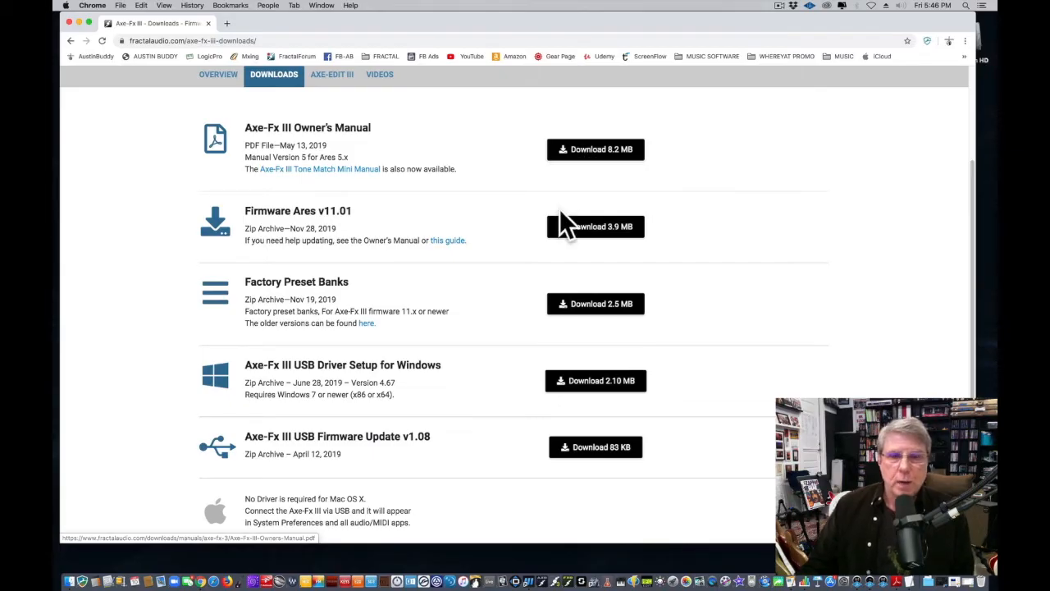
mouse_move(364, 226)
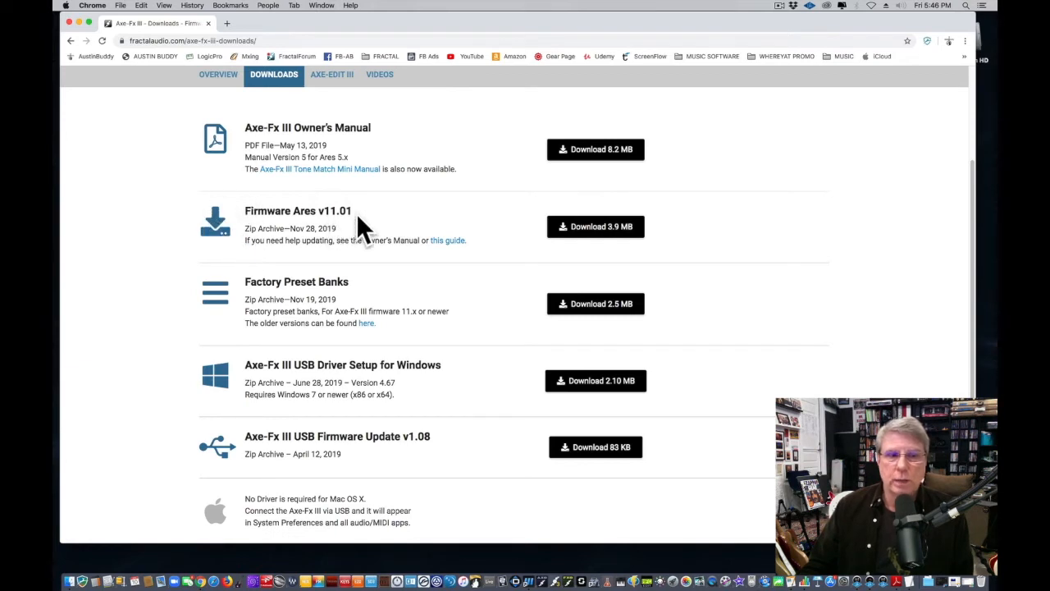
mouse_move(370, 226)
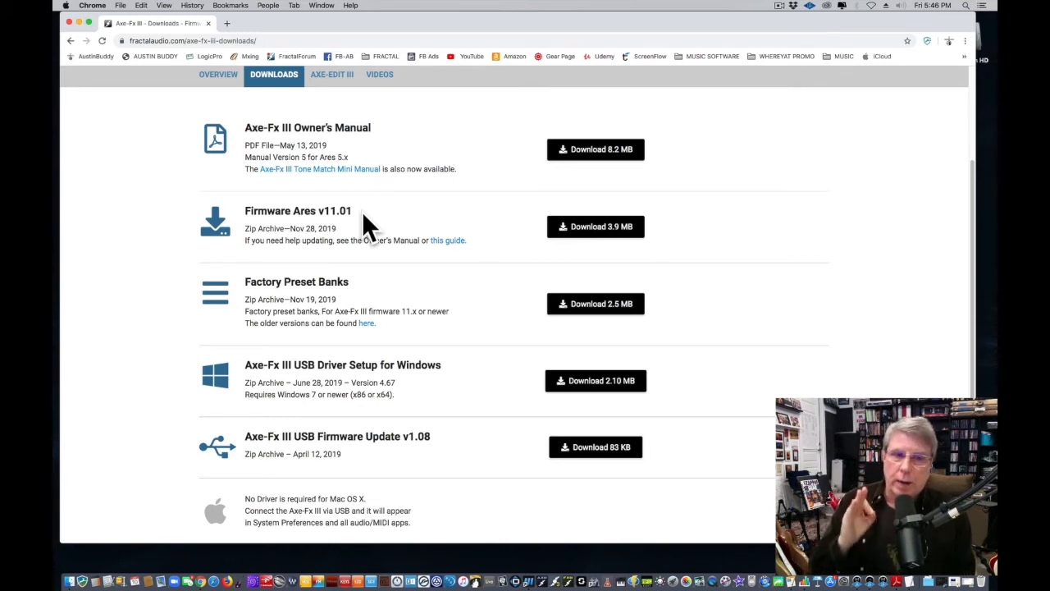
mouse_move(342, 210)
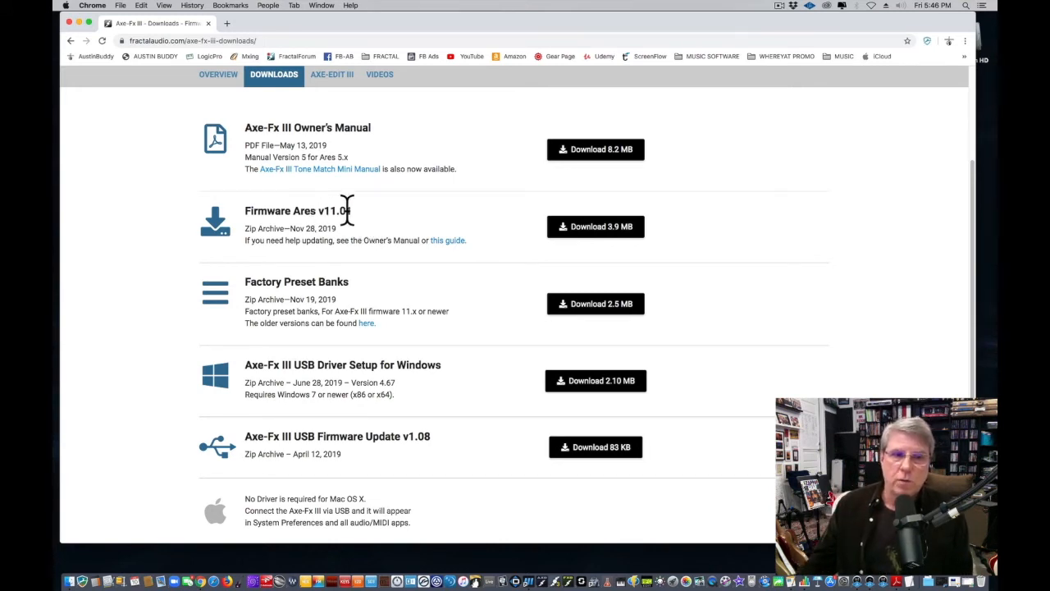
mouse_move(312, 233)
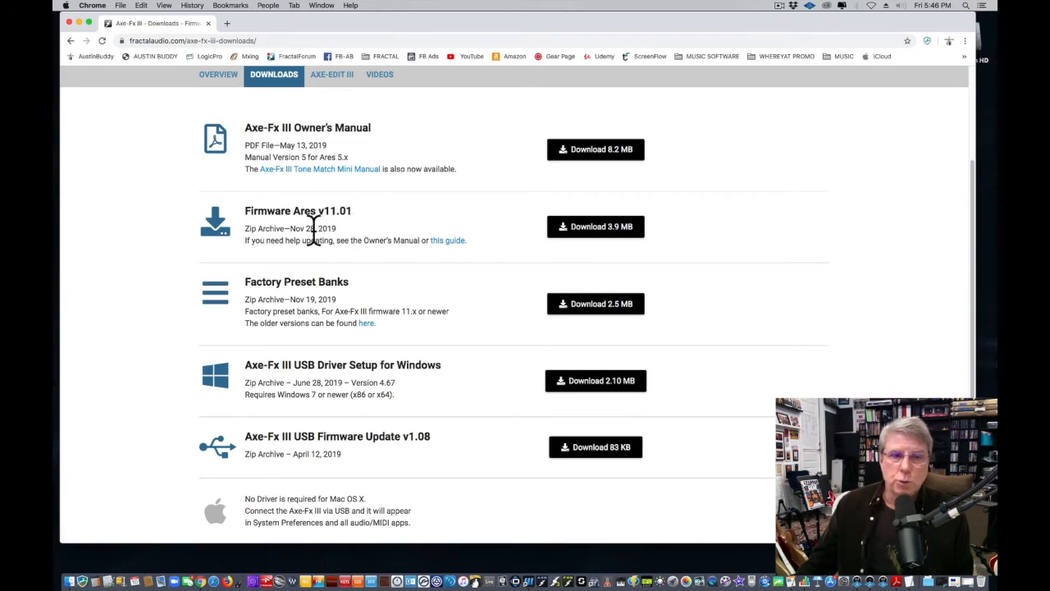
mouse_move(366, 227)
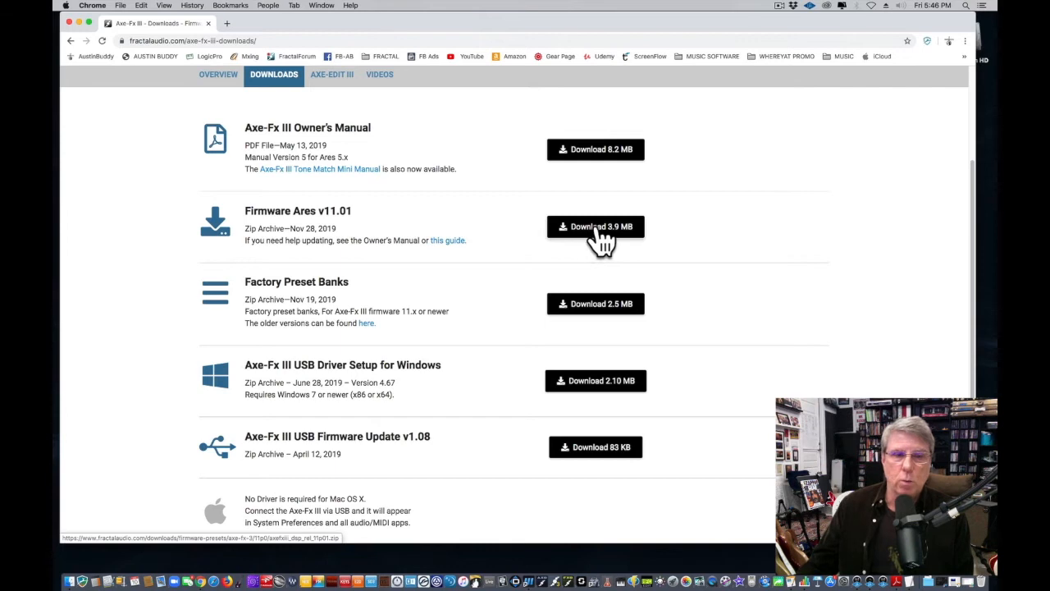
Download the Ares v11.01 firmware zip (3.9 MB)
click(596, 226)
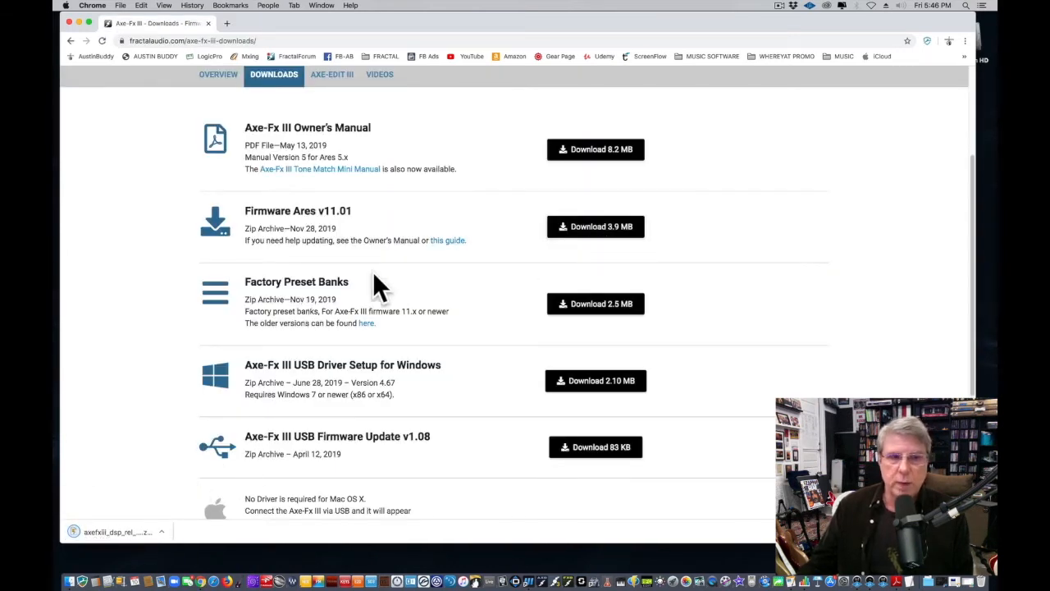
mouse_move(305, 287)
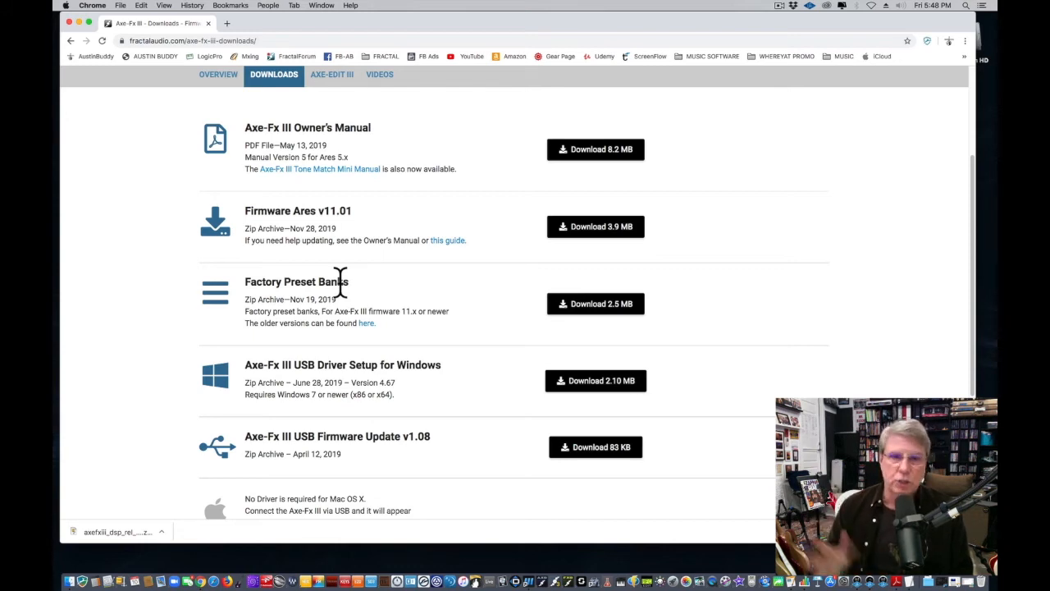
Download the Factory Preset Banks zip (2.5 MB)
click(596, 303)
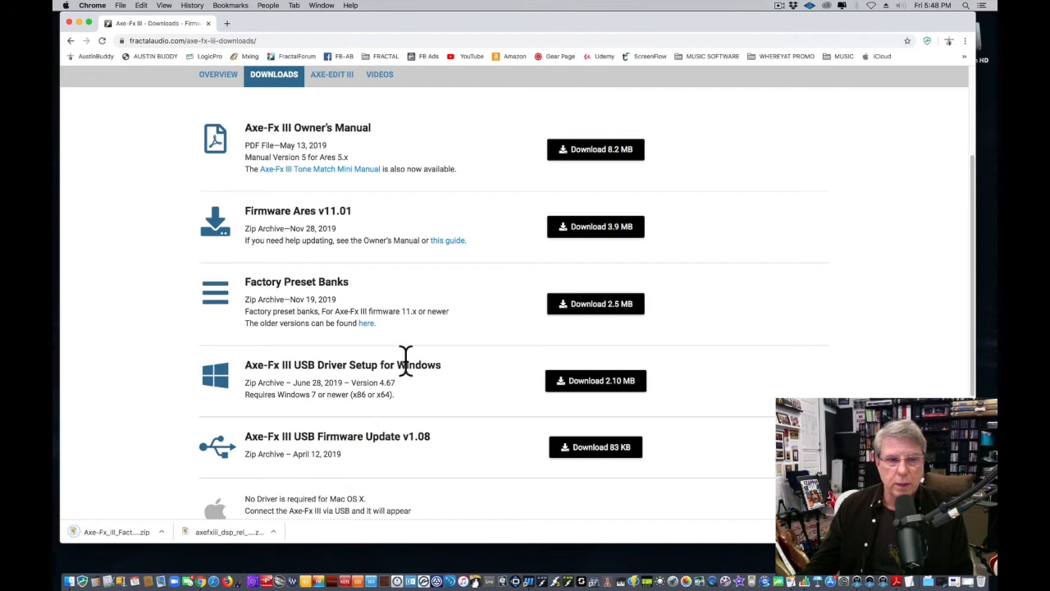
mouse_move(479, 391)
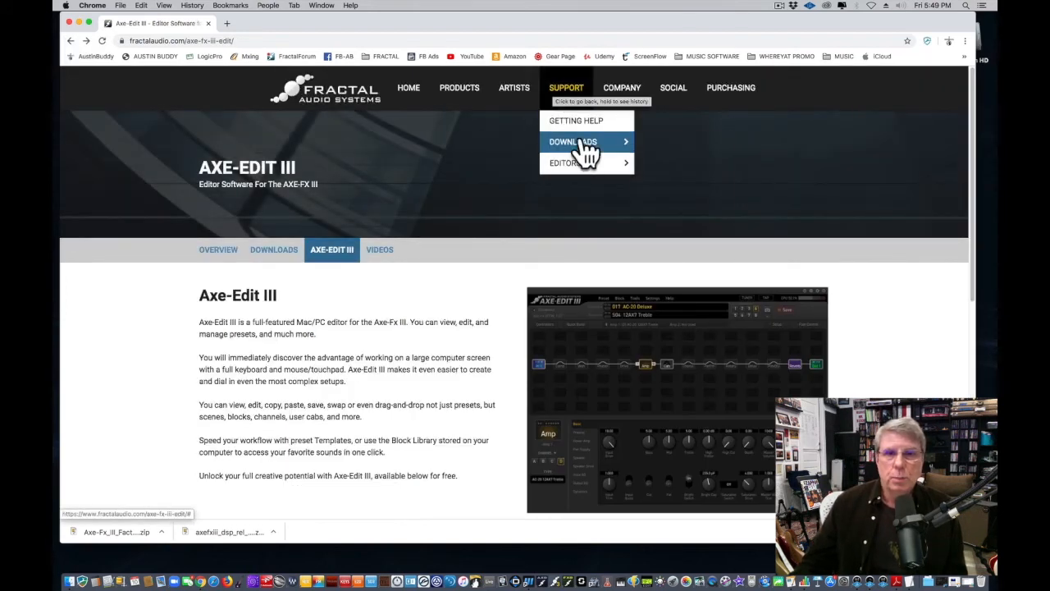
mouse_move(572, 141)
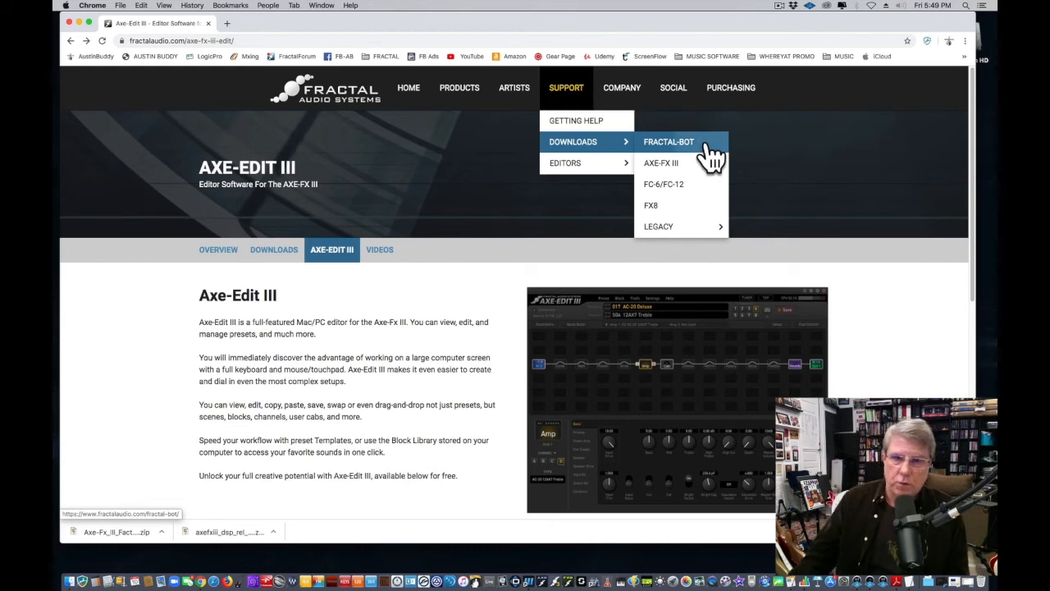
Go to the Fractal-Bot page and review its version 3.00.02 OS X and Windows downloads
click(669, 141)
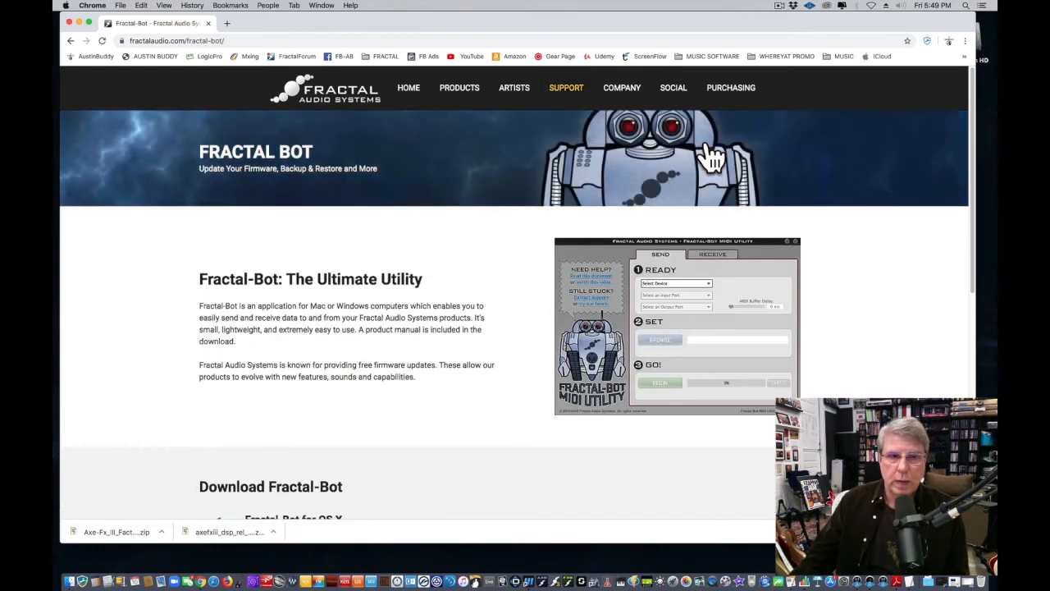
mouse_move(453, 315)
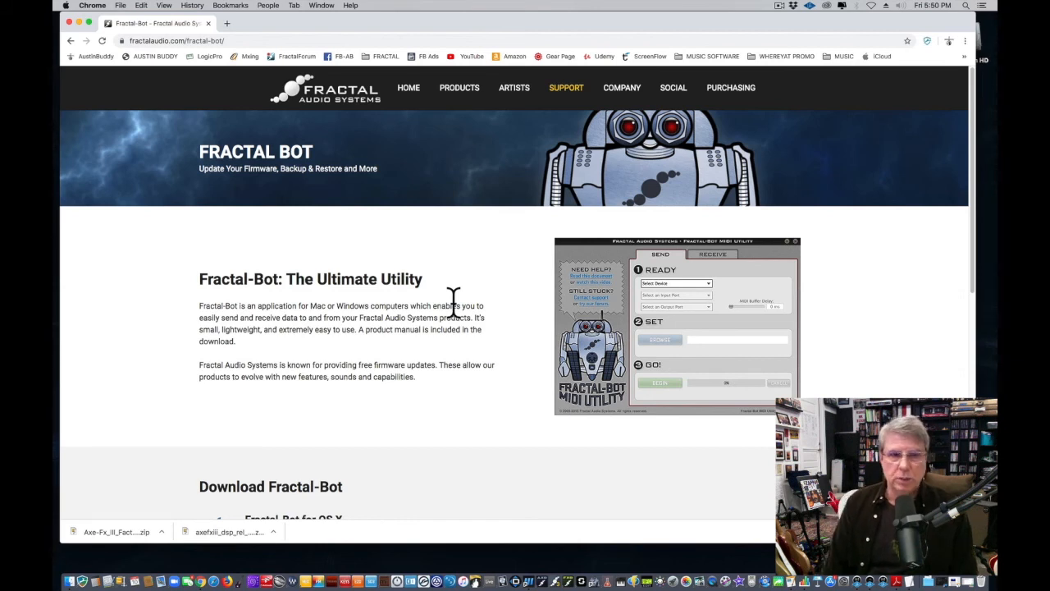
scroll(down, 3)
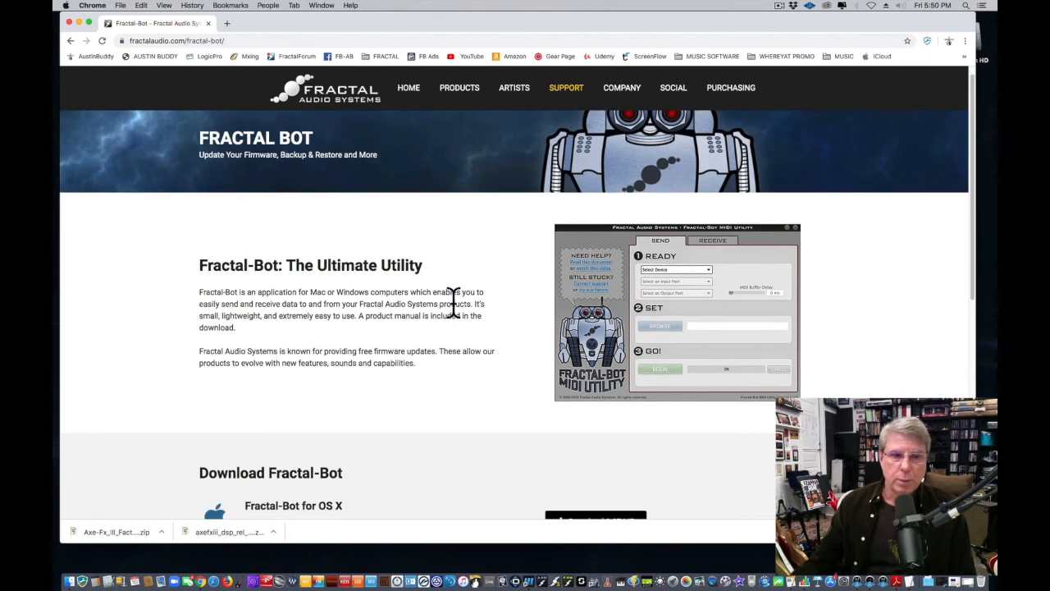
scroll(down, 3)
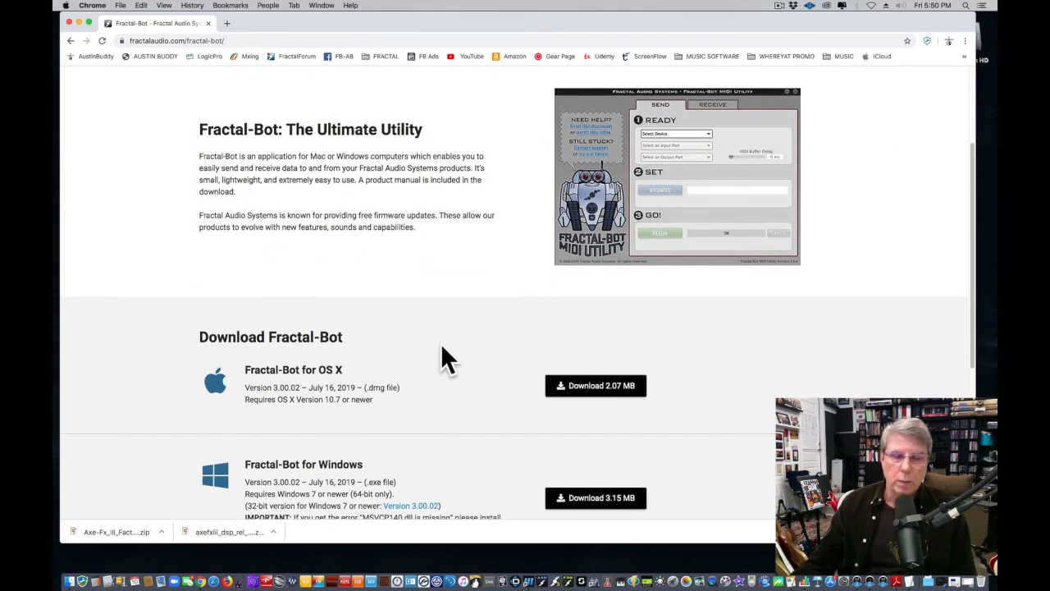
scroll(down, 3)
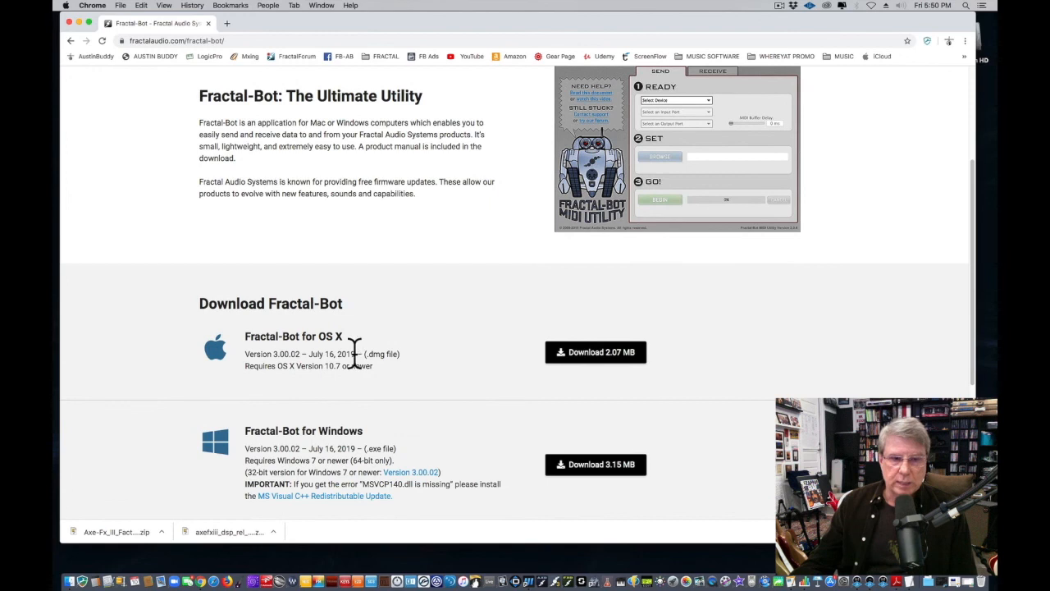
mouse_move(479, 374)
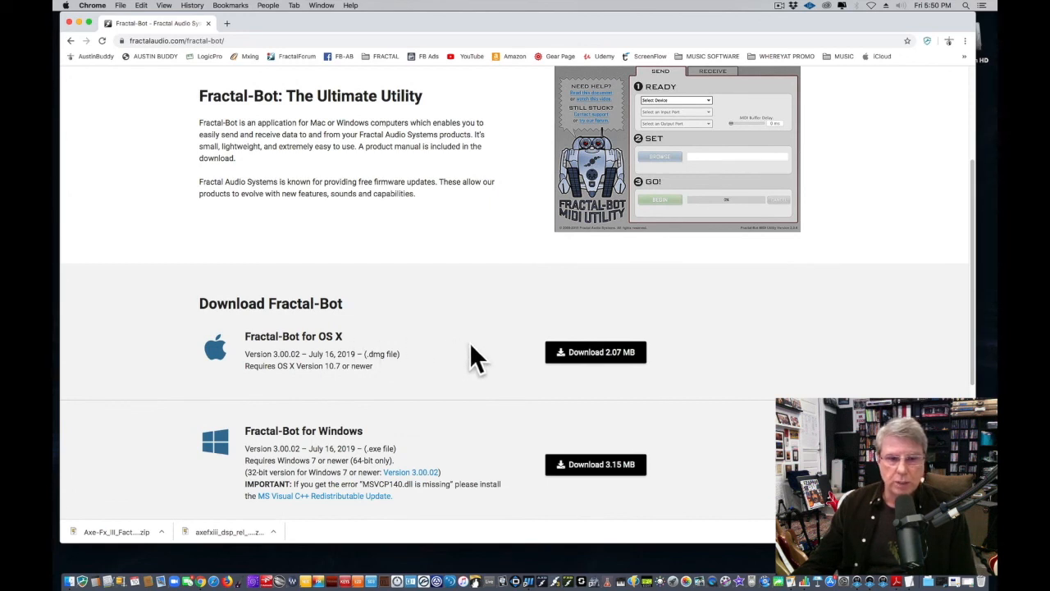
scroll(up, 3)
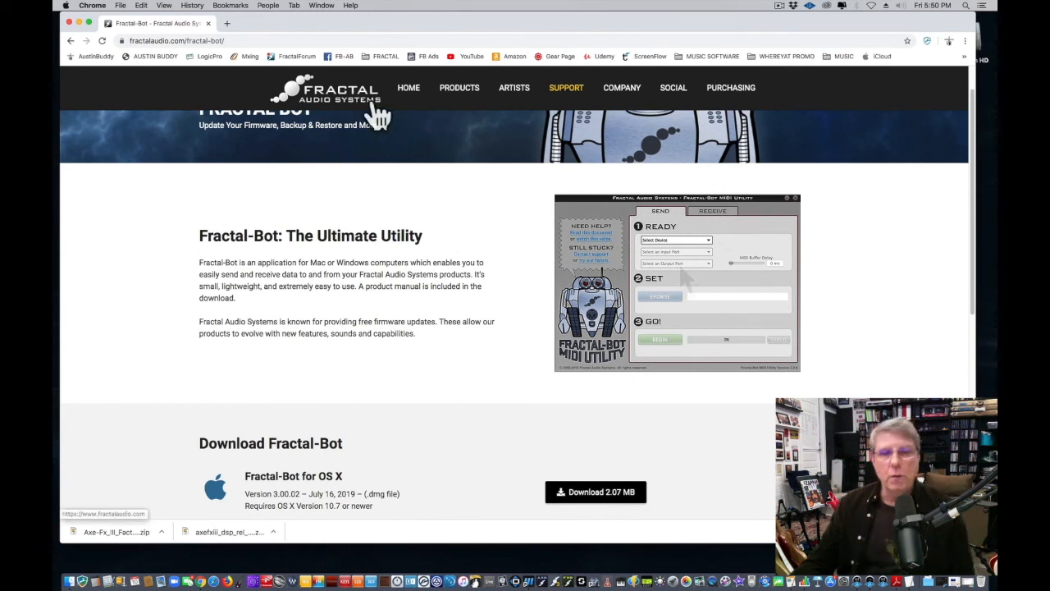
Go to the FC-12 & FC-6 downloads page and review its manuals and firmware 1.09
click(565, 89)
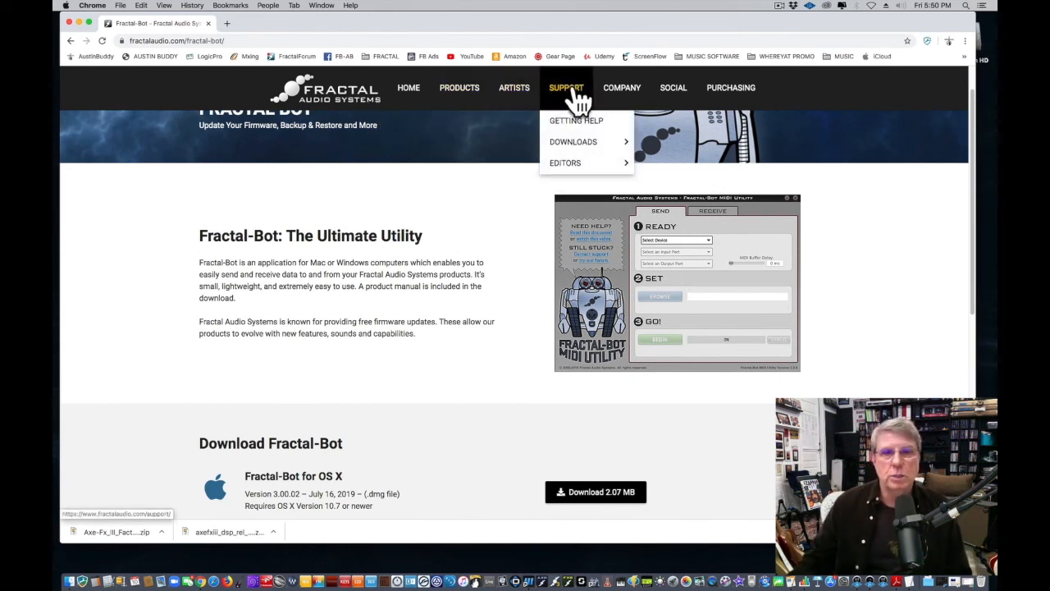
mouse_move(573, 141)
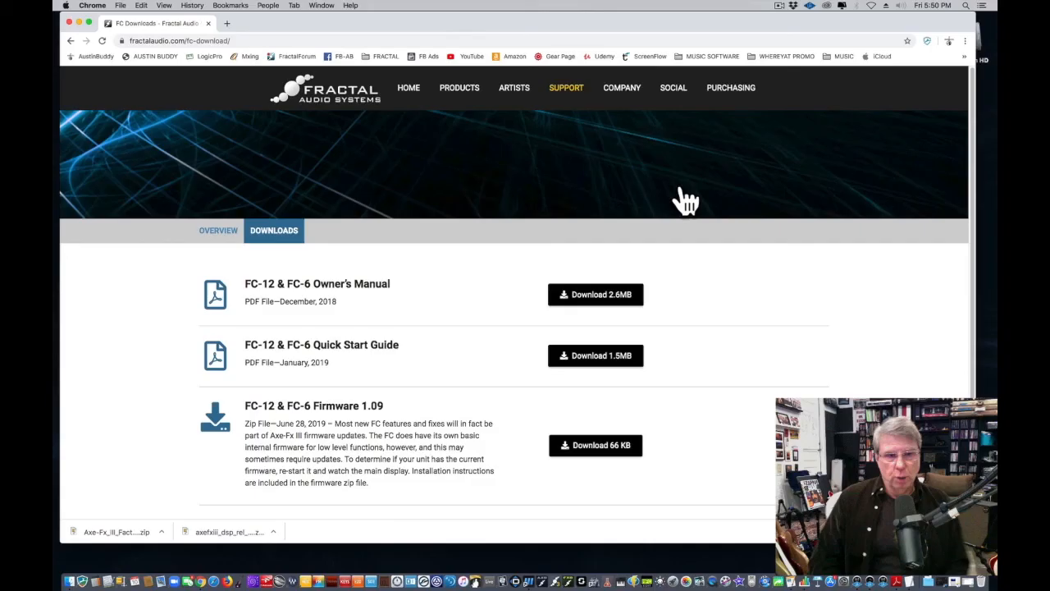
mouse_move(587, 299)
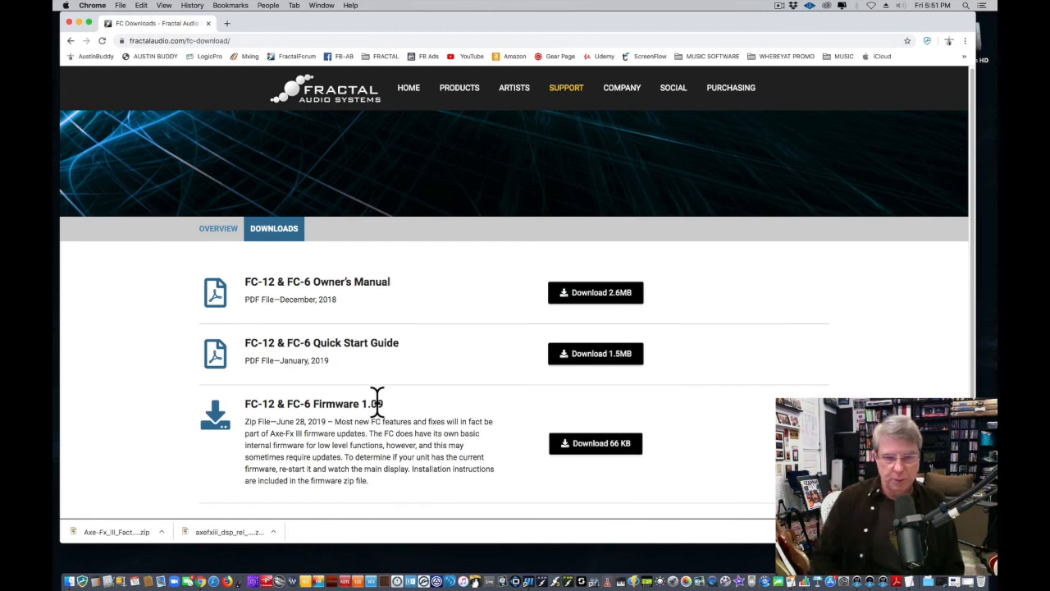
scroll(down, 3)
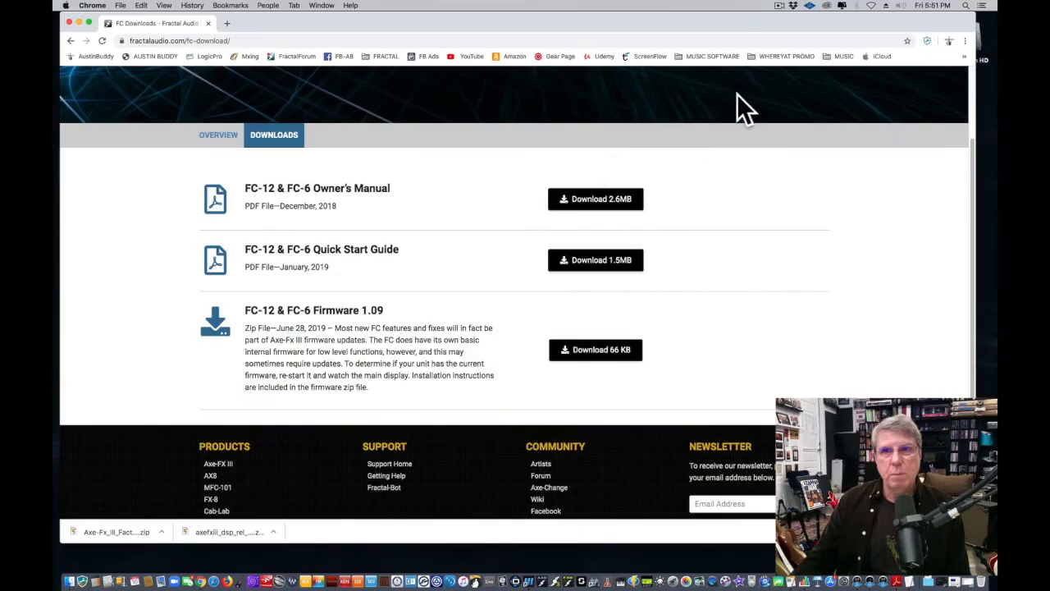